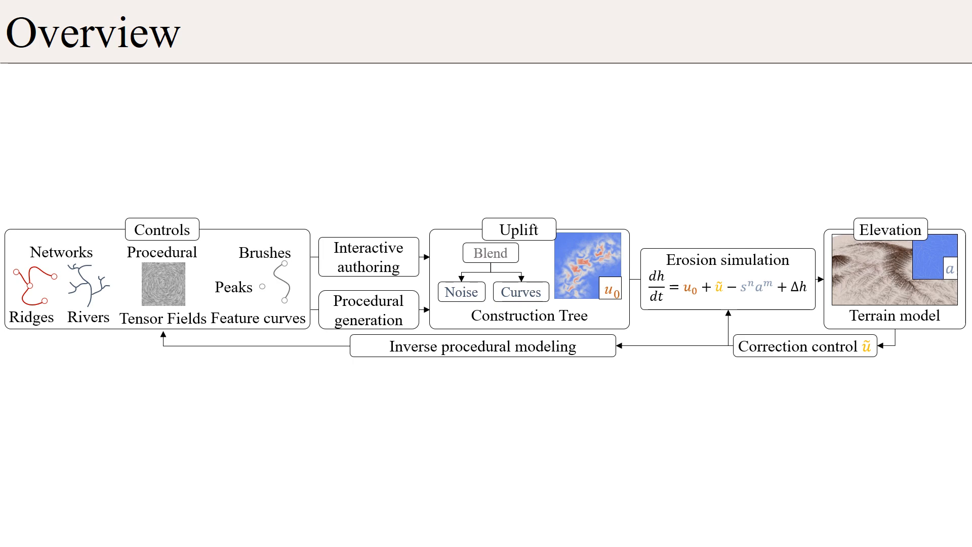
# Advance from the Overview diagram to the Stream power erosion slide
pyautogui.press('Right')
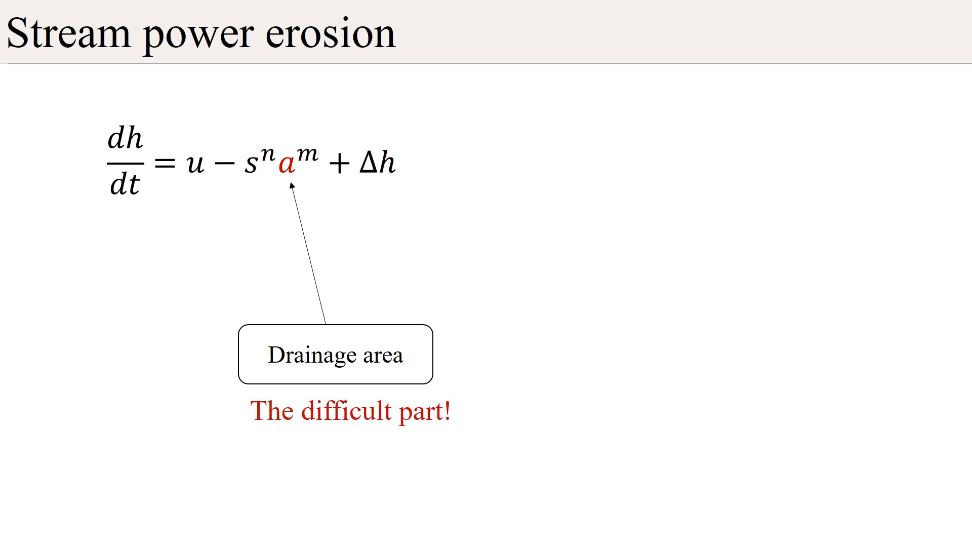
pyautogui.press('Right')
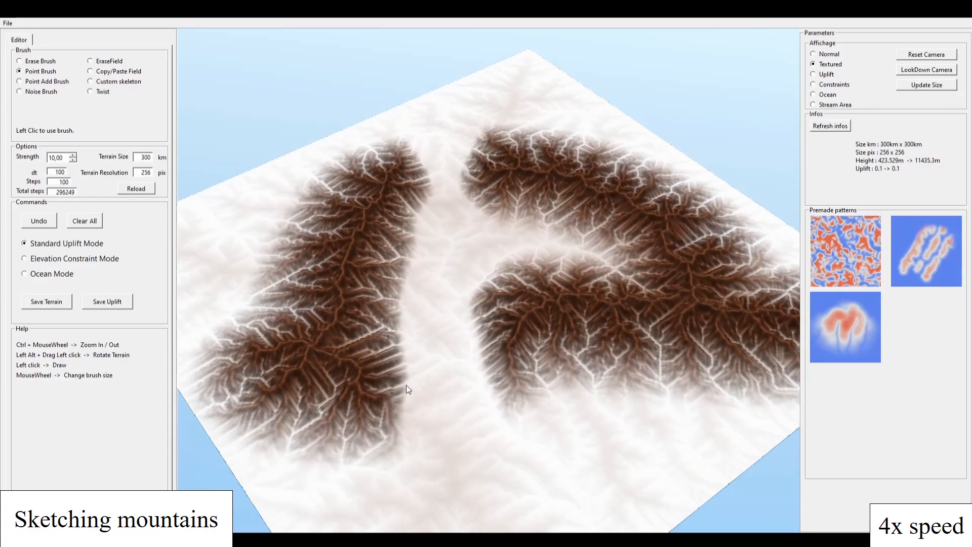
# Sketch a curving arc of mountain ranges across the 300 km terrain with the Point Brush
pyautogui.moveTo(408, 389); pyautogui.dragTo(543, 292)
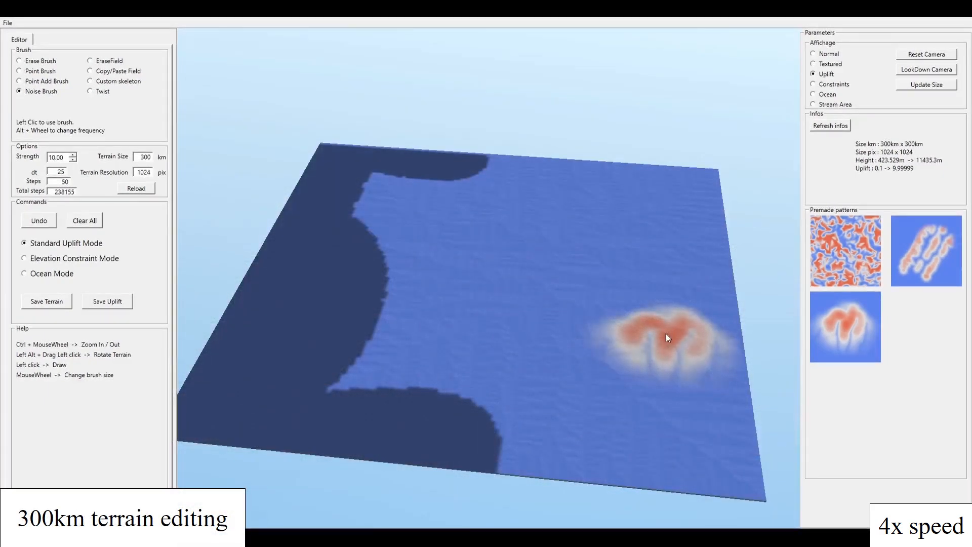
# Paint noisy uplift patches on the land, the right side and near the coast
pyautogui.click(669, 338)
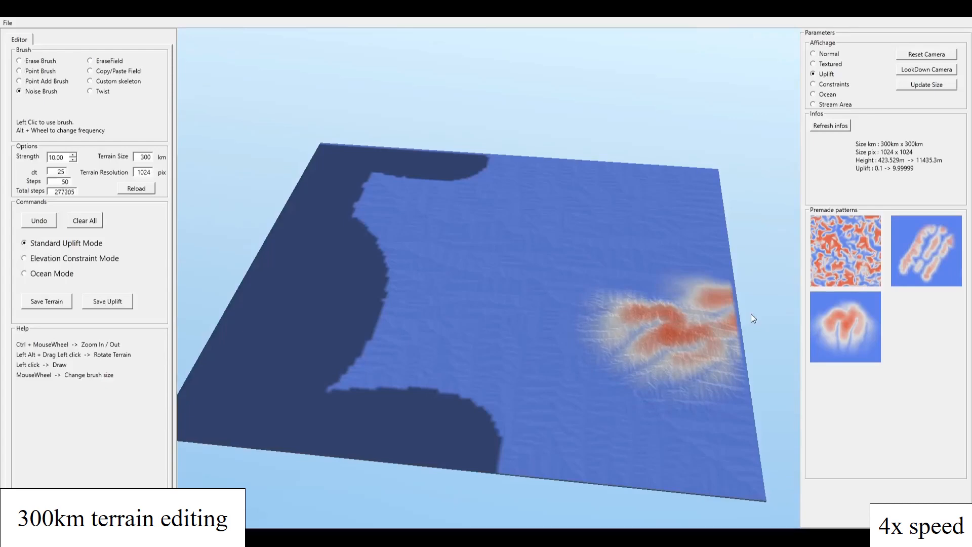
pyautogui.click(402, 360)
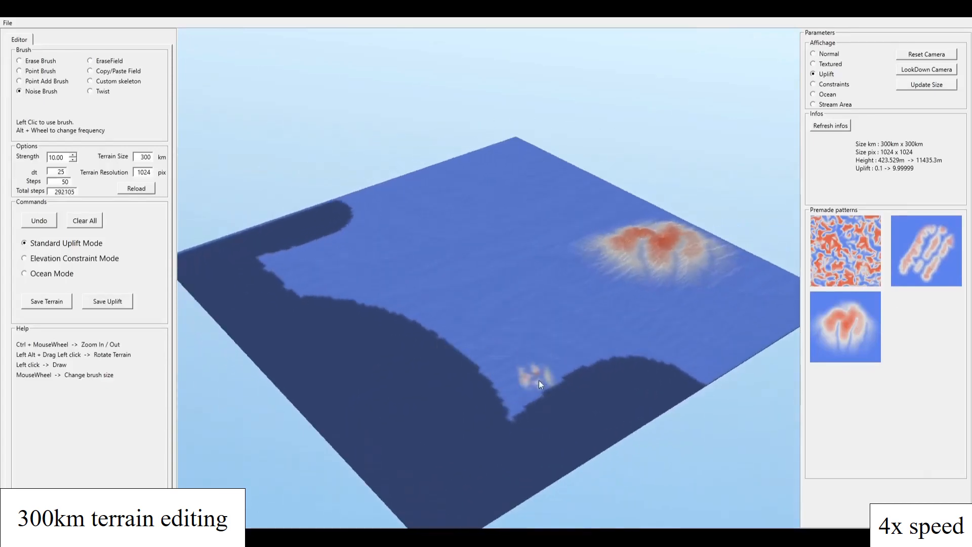
pyautogui.click(555, 397)
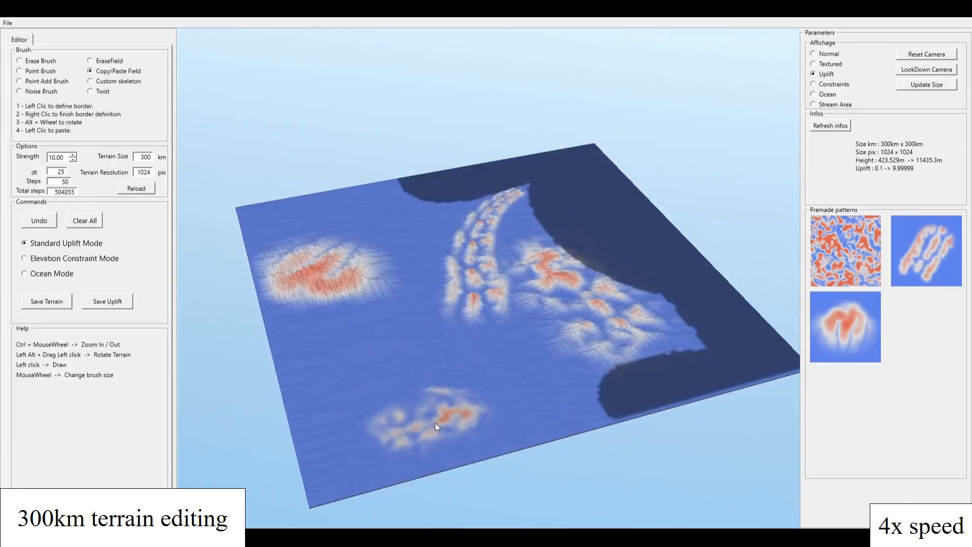
# Swirl the central ridge bands into a curl with the Twist brush
pyautogui.click(90, 91)
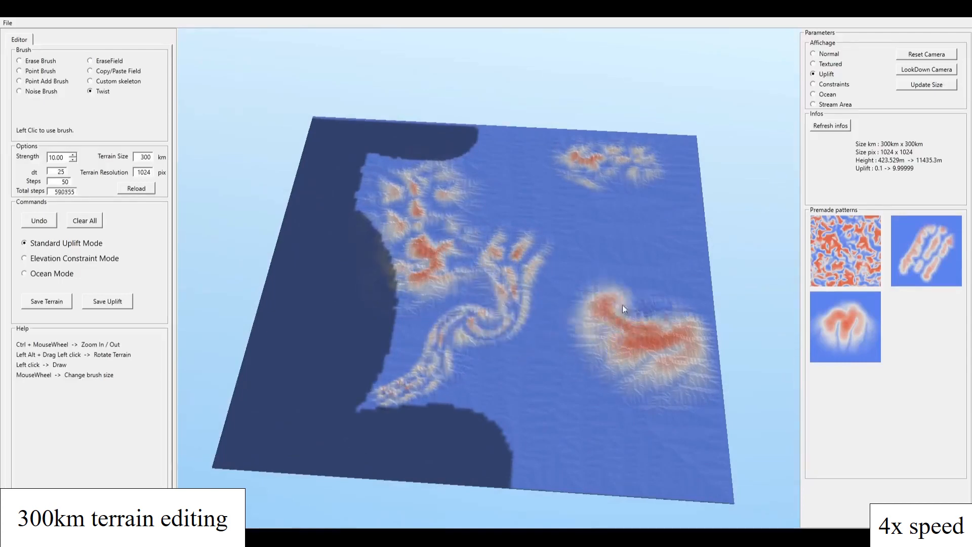
pyautogui.click(813, 64)
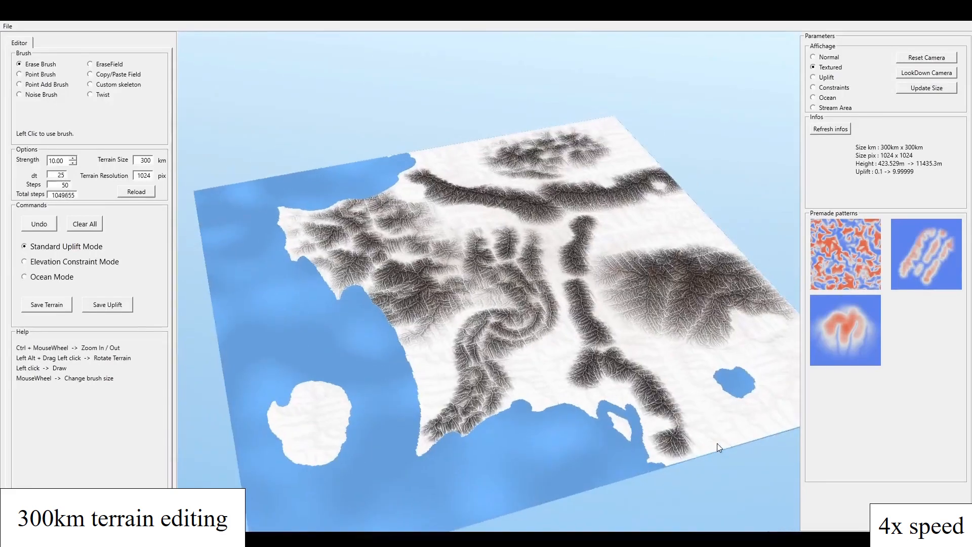
# Add noisy eroded mountain relief to the lower-left offshore island
pyautogui.click(19, 94)
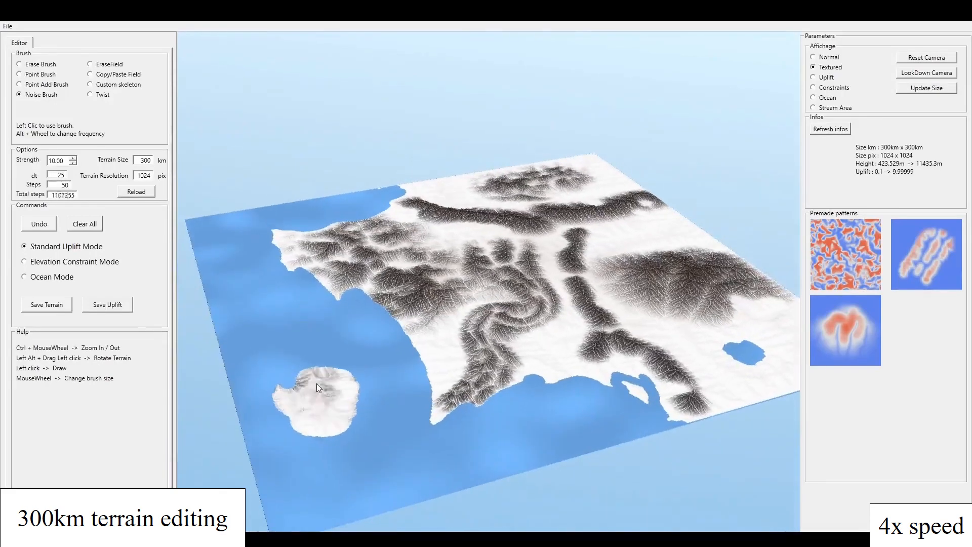
pyautogui.click(20, 64)
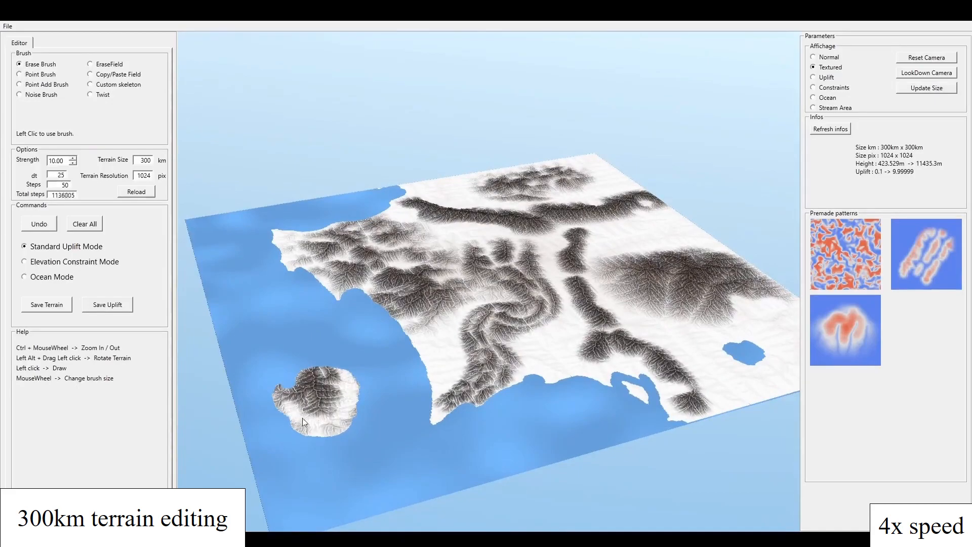